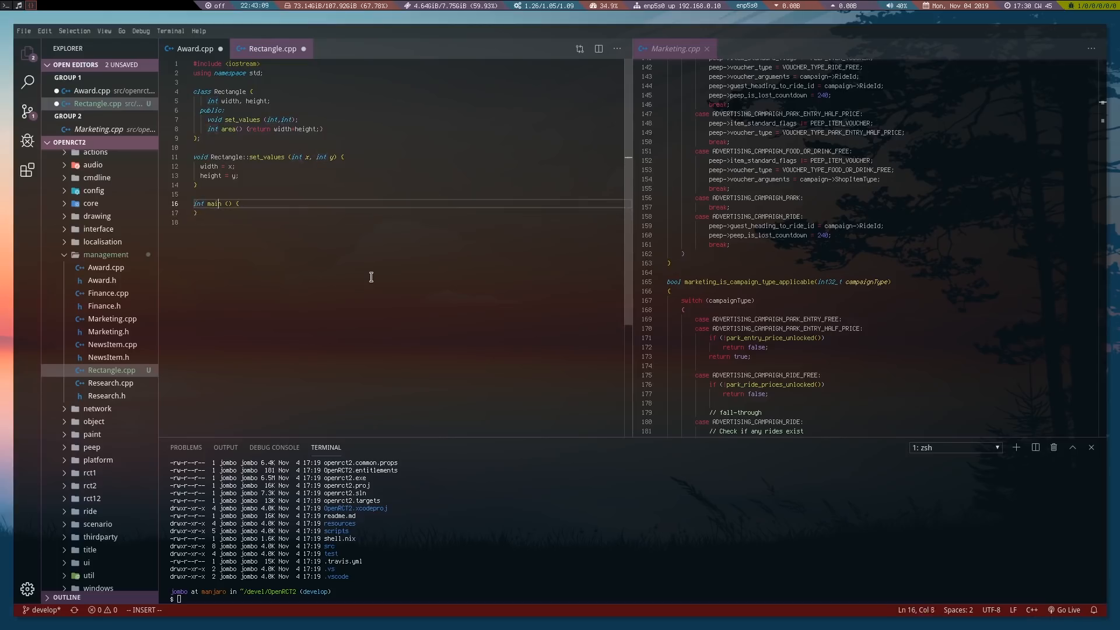
In main, declare 'Rectangle rect;' and call rect.set_values(3,4) on the next line.
{"action": "key", "text": "Enter"}
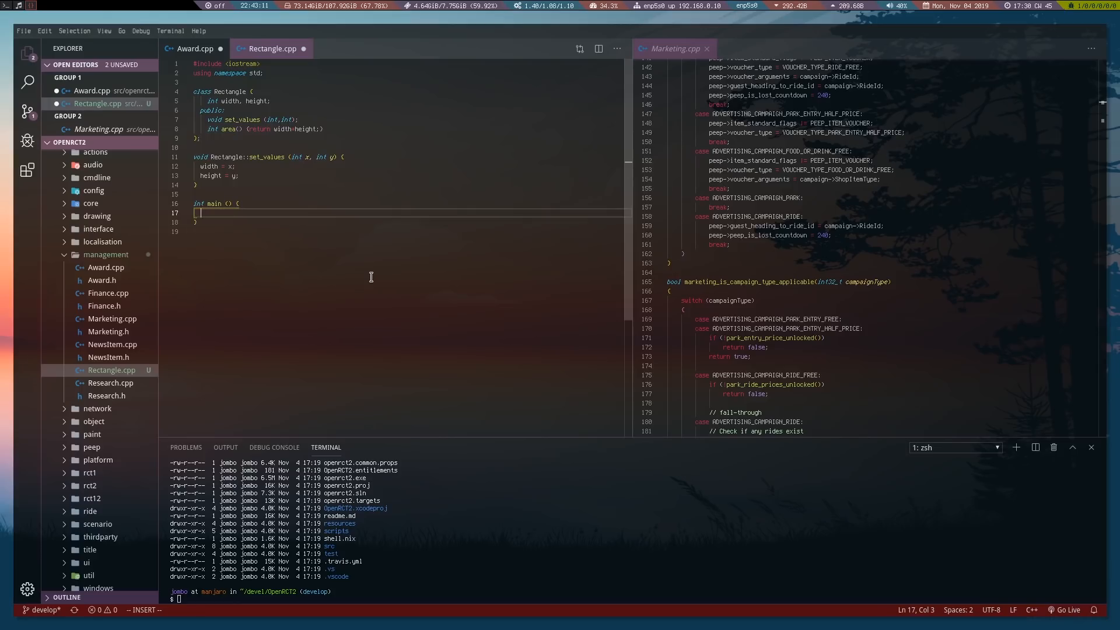
{"action": "type", "text": "Rectangle"}
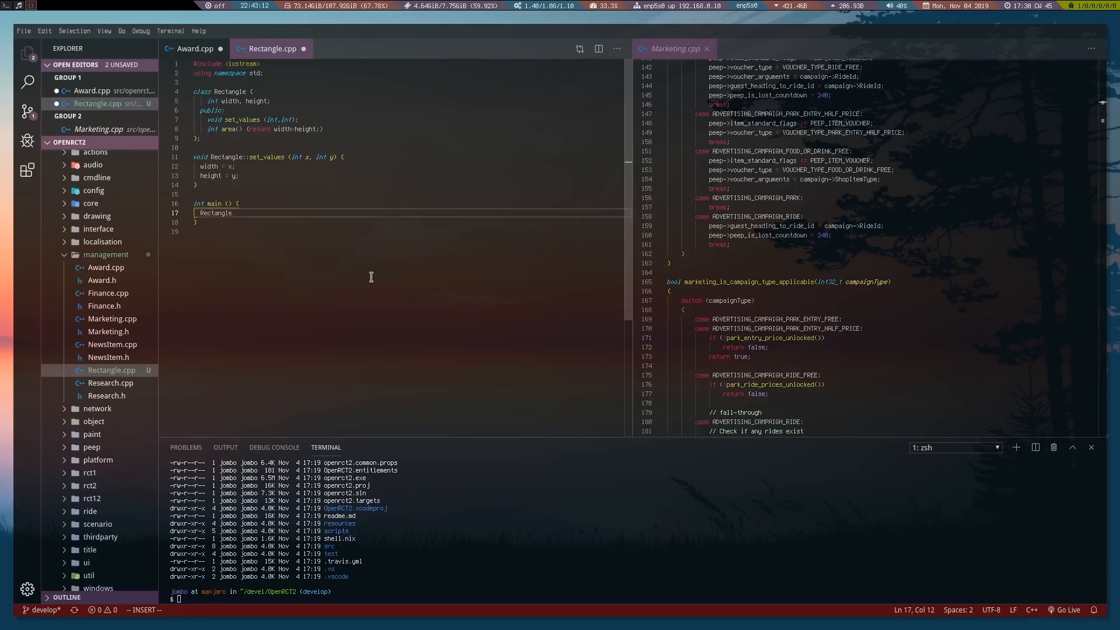
{"action": "type", "text": "rect;"}
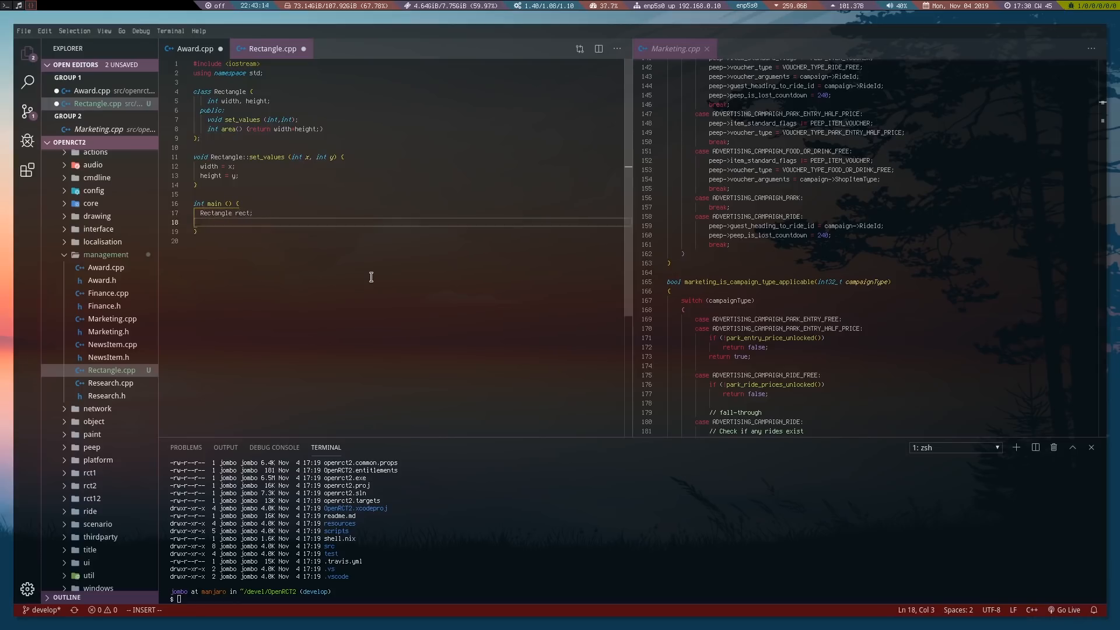
{"action": "type", "text": "rect.set_values"}
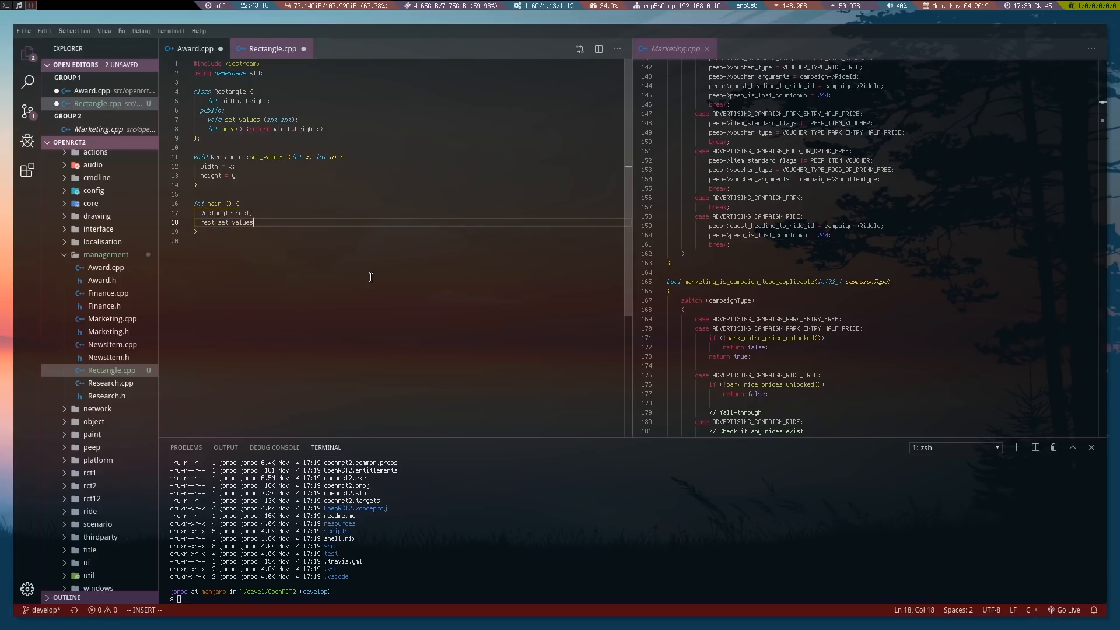
{"action": "type", "text": "(3)"}
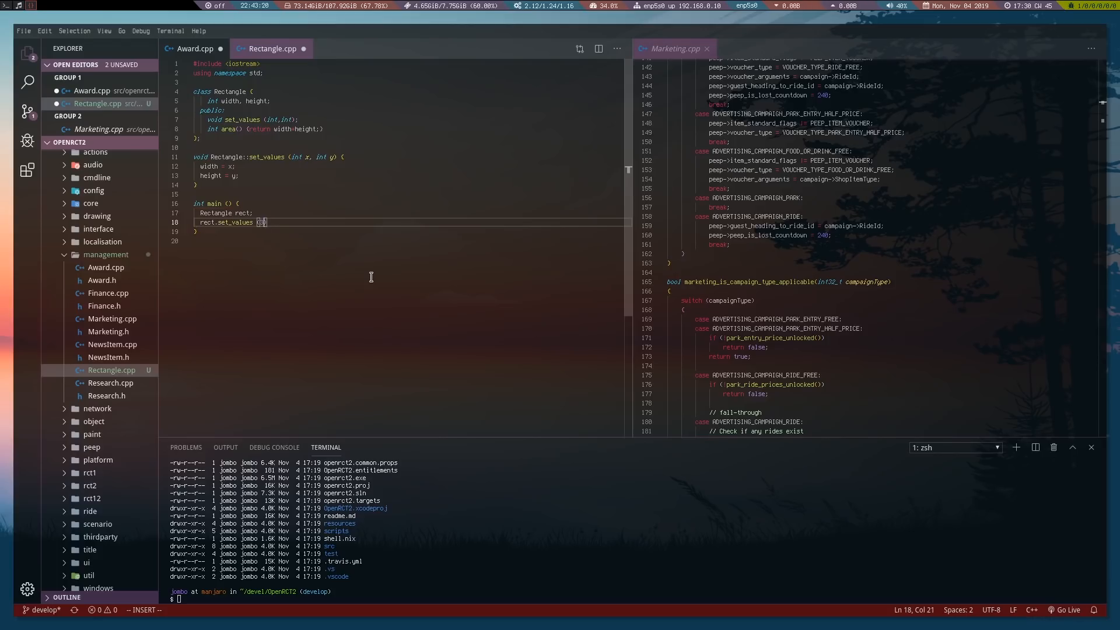
{"action": "type", "text": "3,4"}
{"action": "type", "text": "c"}
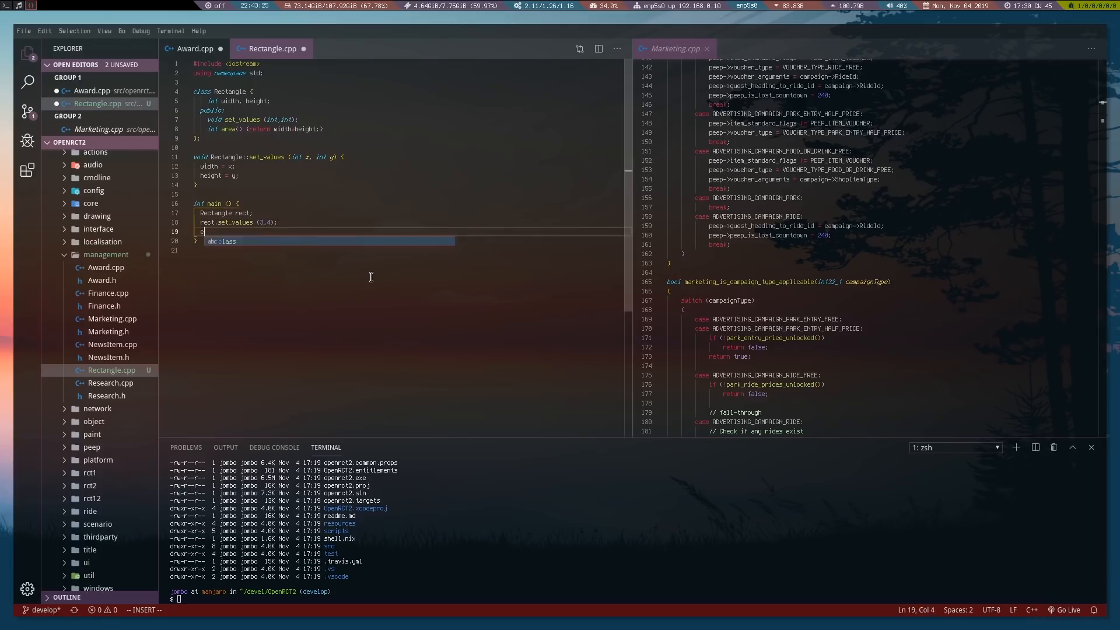
Add cout << "area: " << rect.area(); followed by return 0; in main.
{"action": "type", "text": "out"}
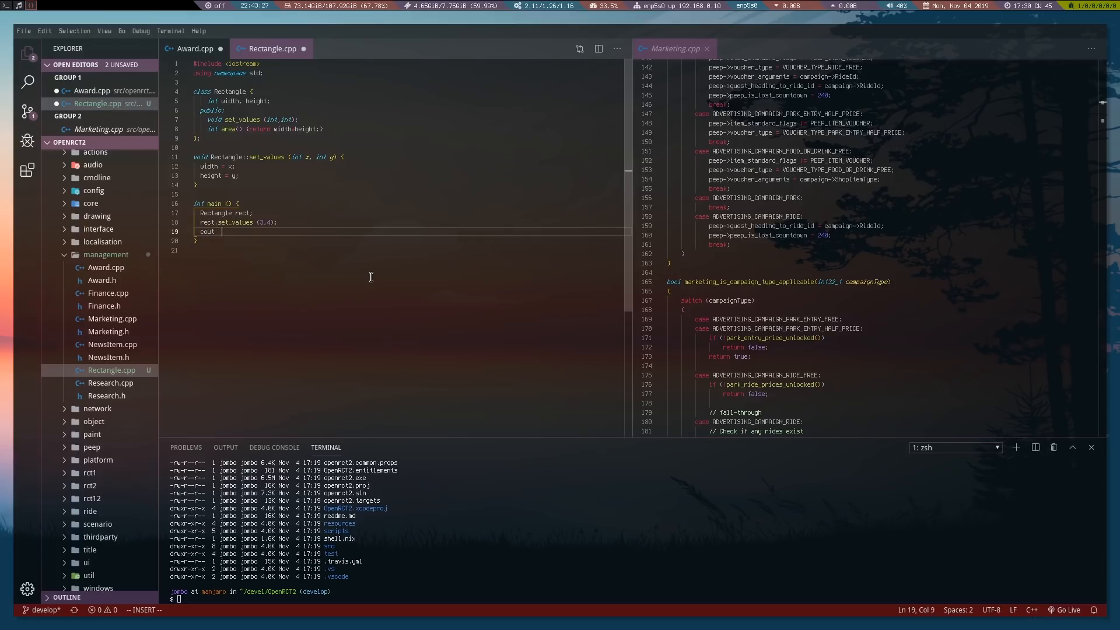
{"action": "type", "text": "<< \"area: \" << rect"}
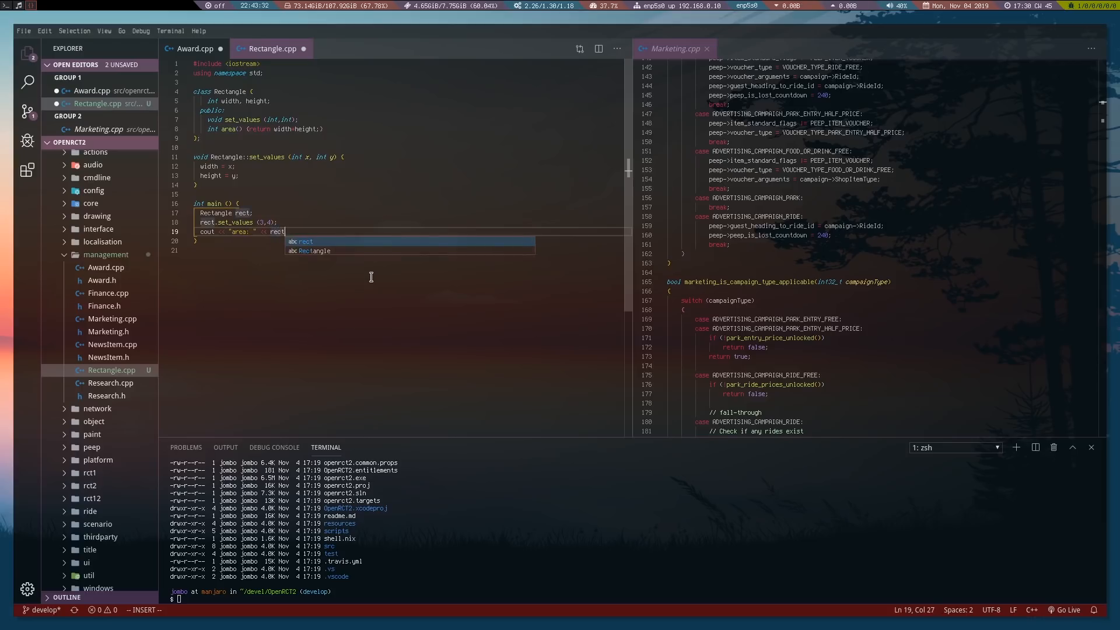
{"action": "type", "text": ".area"}
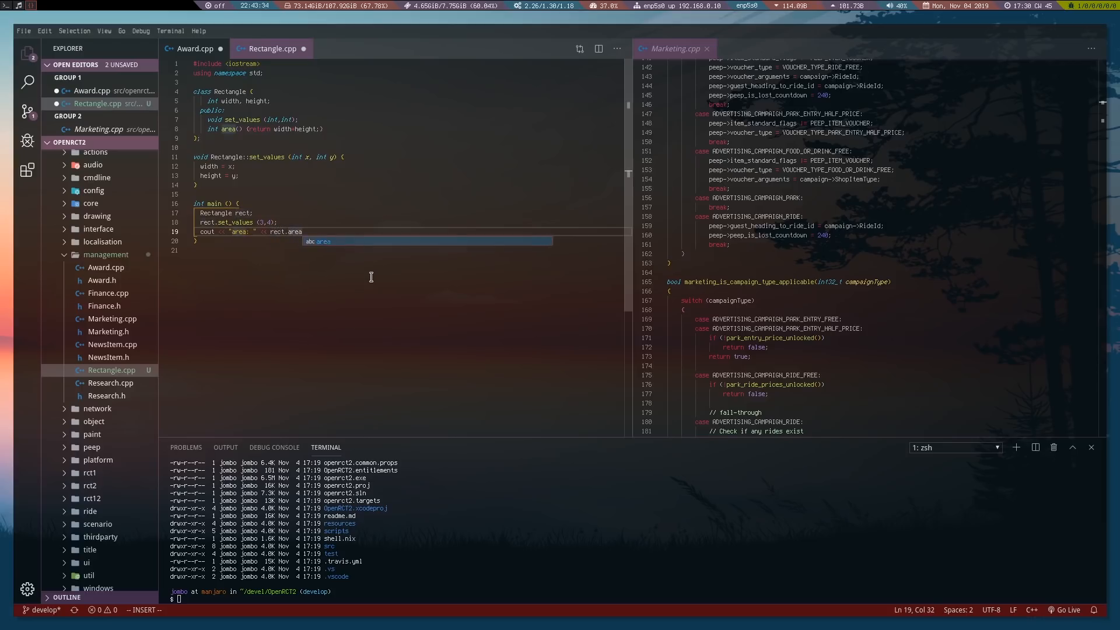
{"action": "type", "text": "();"}
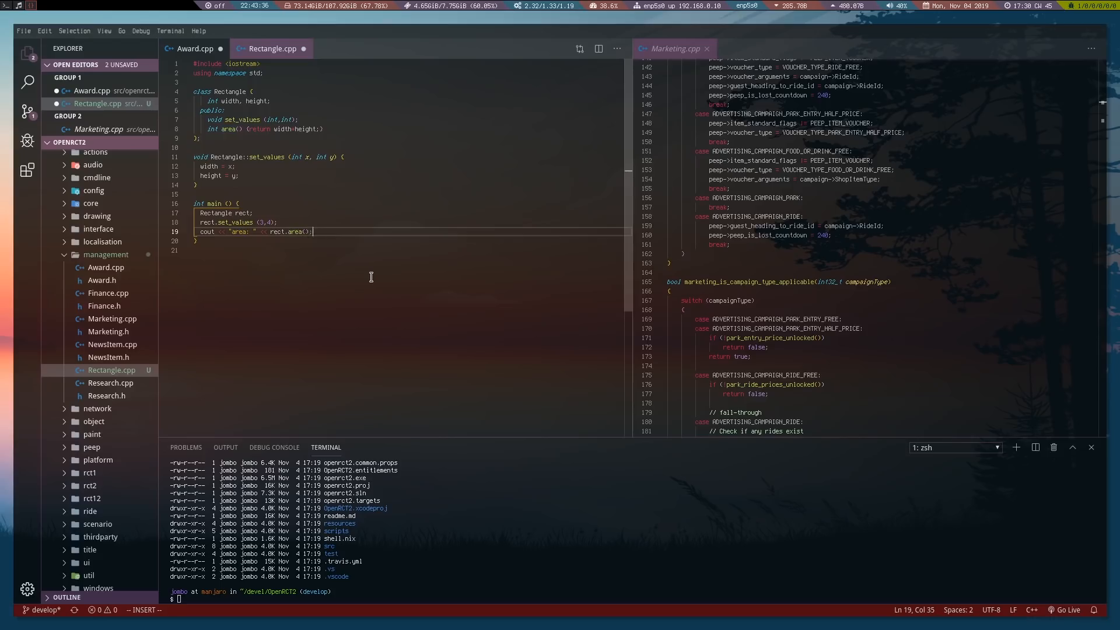
{"action": "type", "text": "return"}
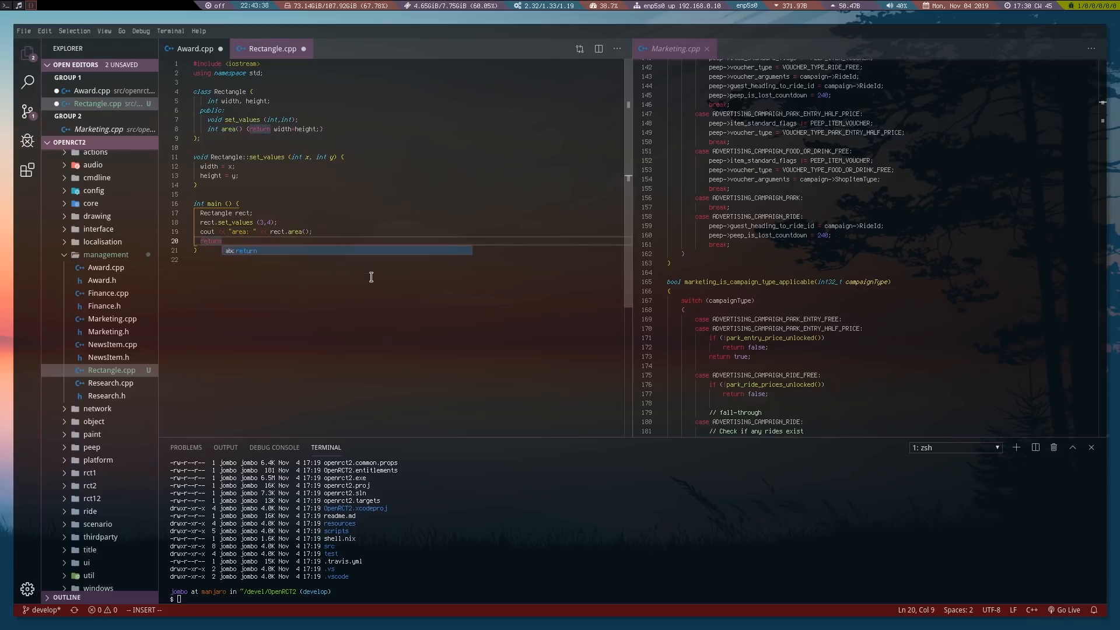
{"action": "type", "text": "0;"}
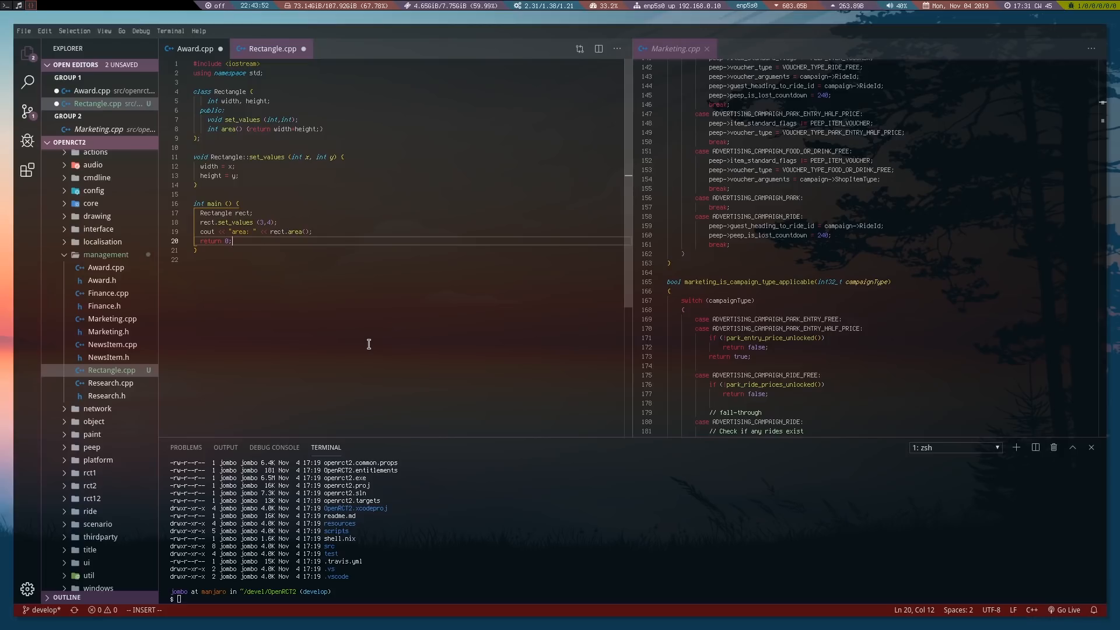
{"action": "mouse_move", "coordinate": [356, 320]}
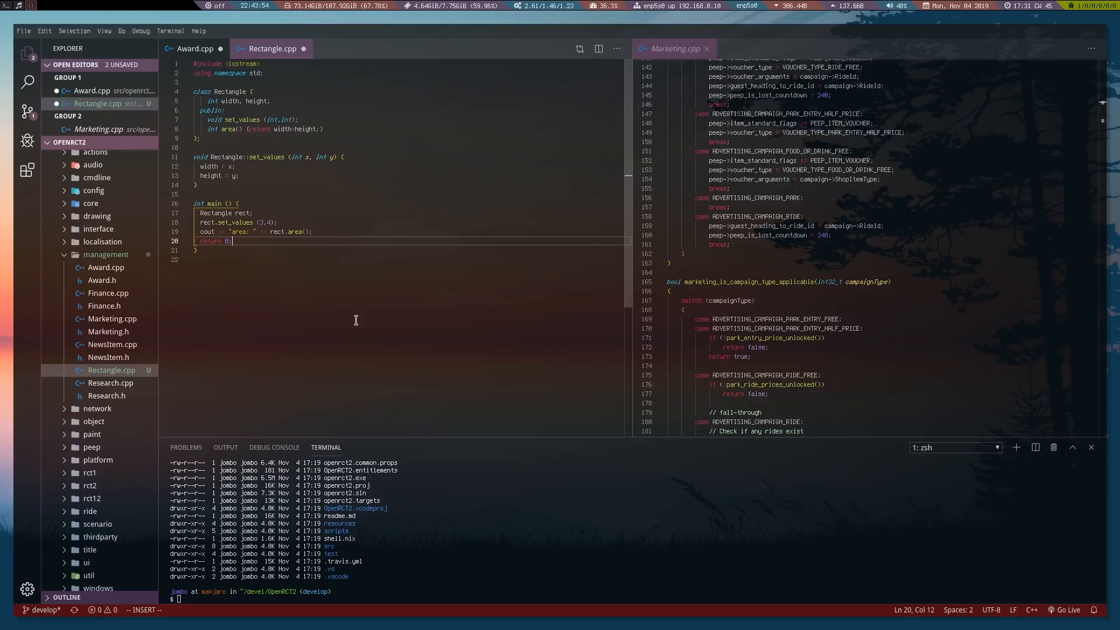
{"action": "mouse_move", "coordinate": [546, 138]}
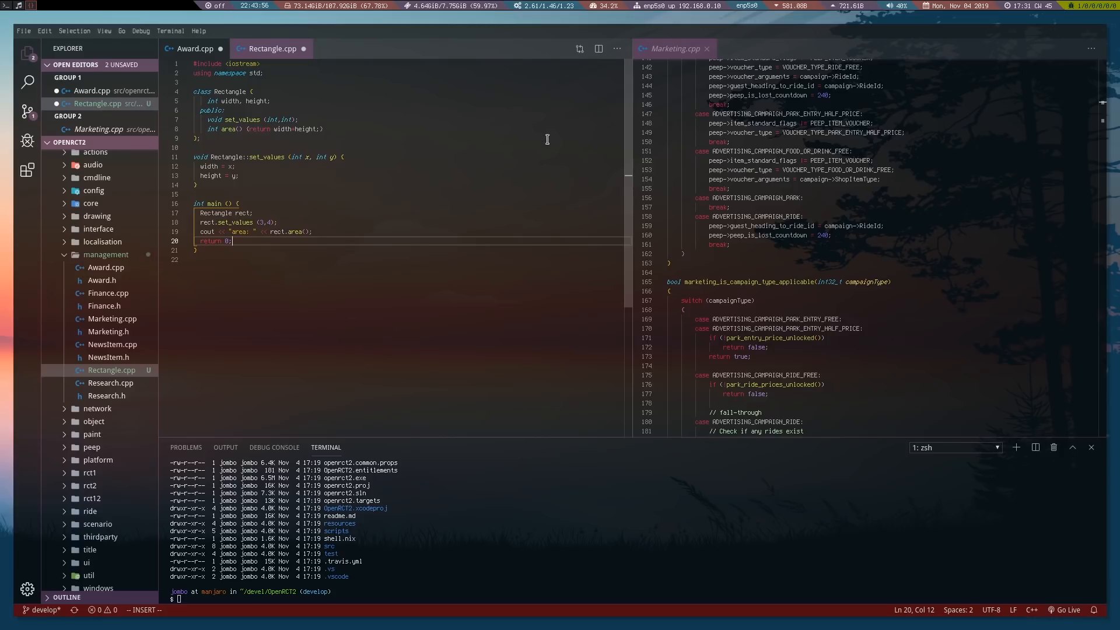